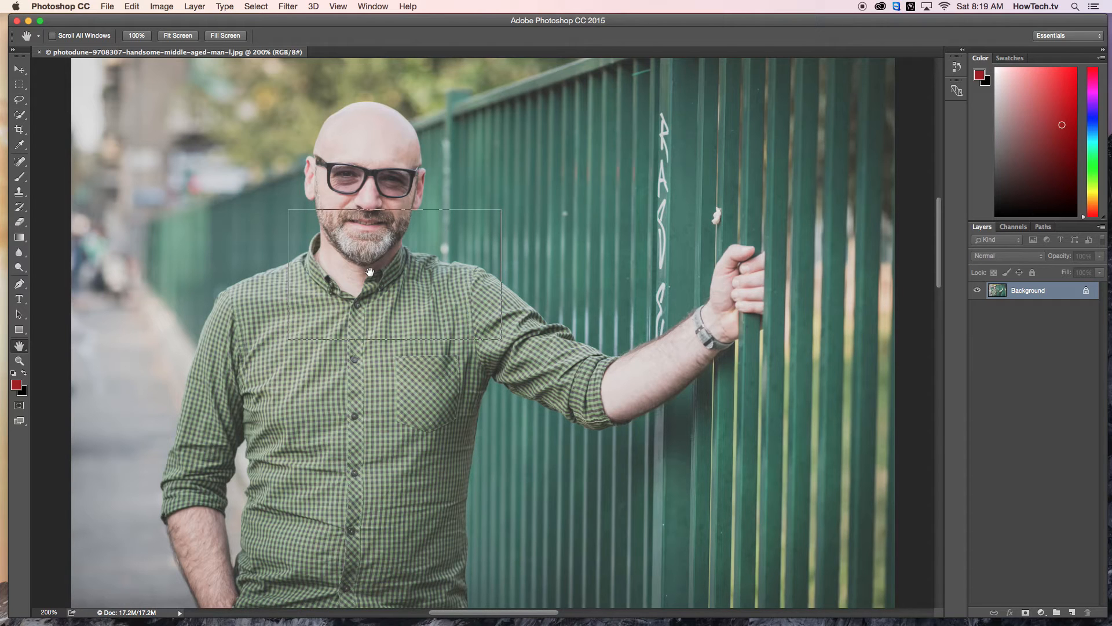
# Pan the 200% view via bird's-eye view to the green fence beside the raised arm
pyautogui.moveTo(369, 272); pyautogui.dragTo(366, 249)
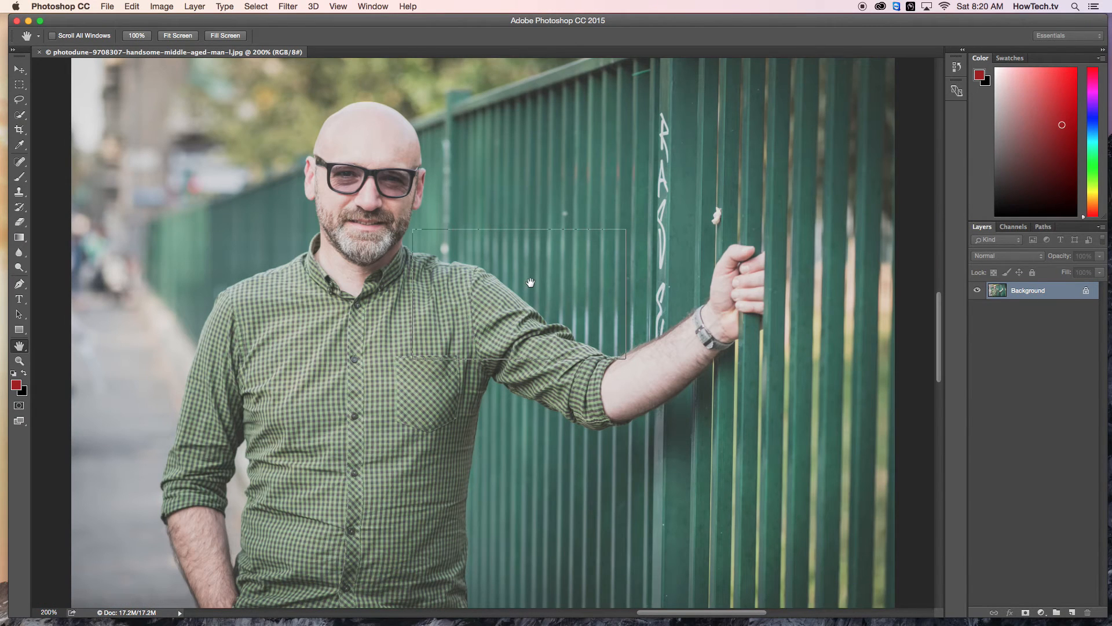
# Pan the 200% view to the shirt collar, then down to the lower shirt front
pyautogui.moveTo(530, 282); pyautogui.dragTo(351, 288)
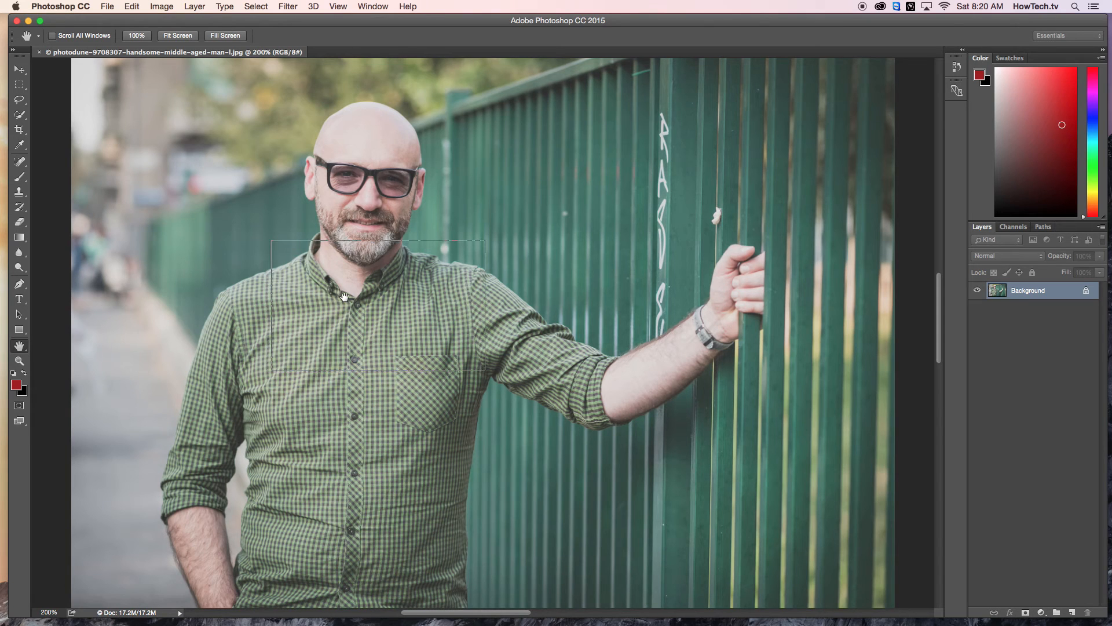
pyautogui.moveTo(344, 296); pyautogui.dragTo(332, 419)
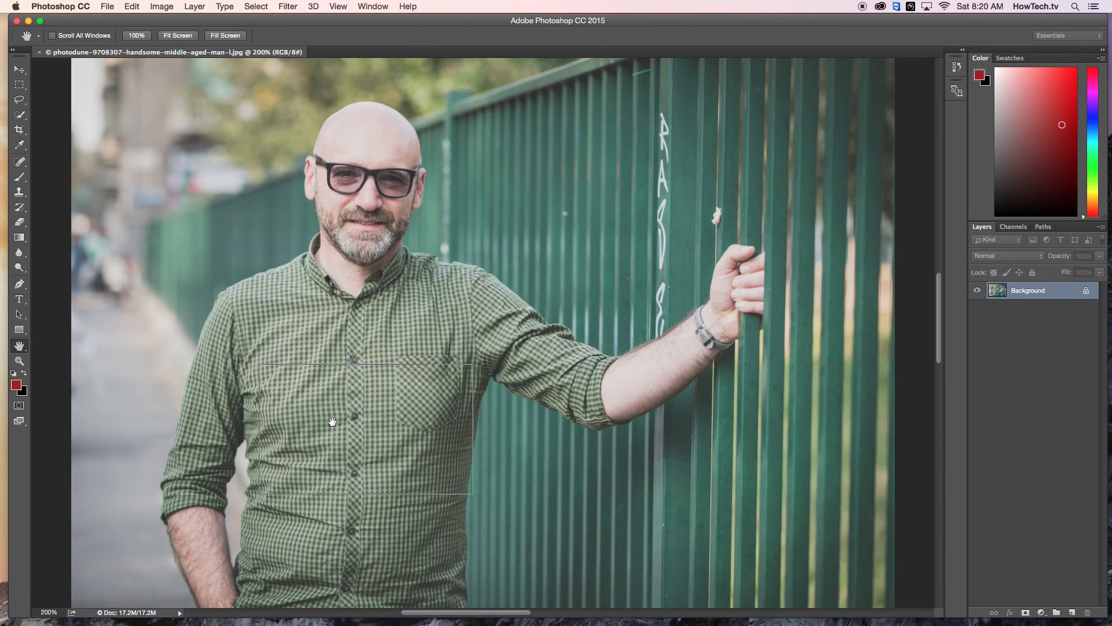